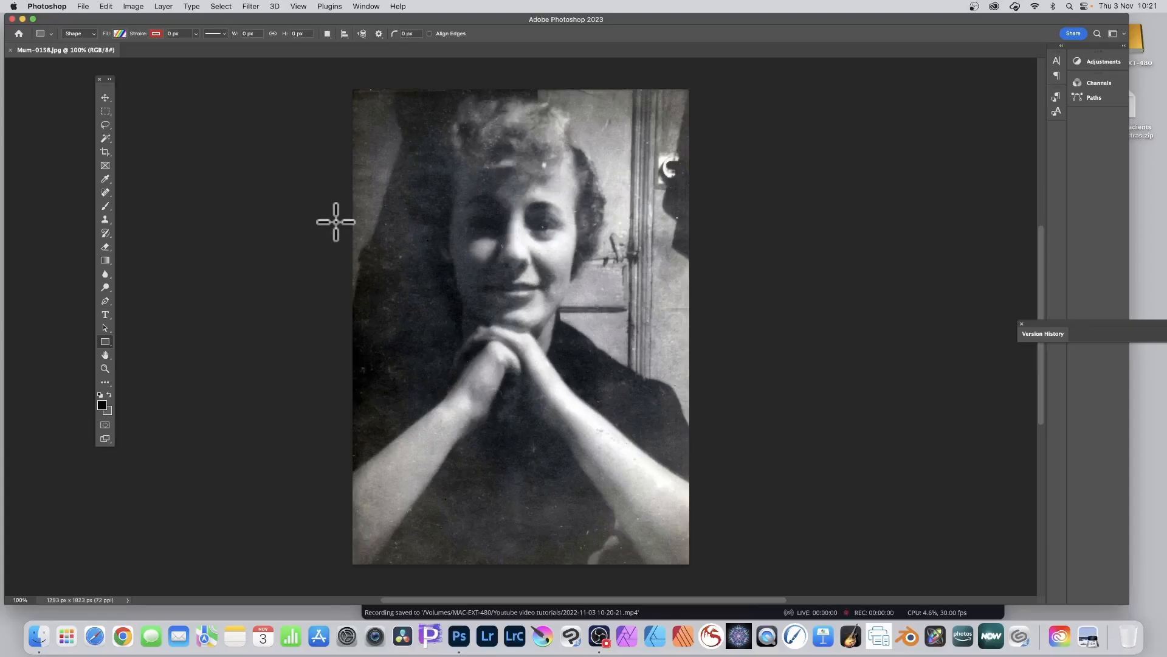
mouse_move(321, 13)
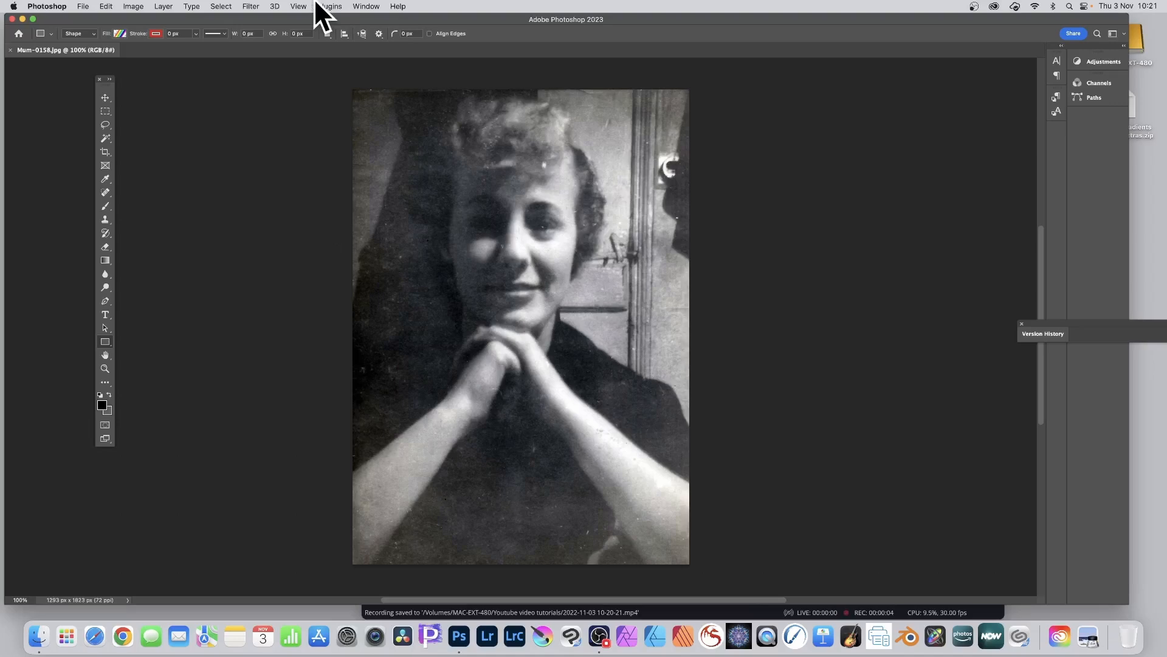
Open the View menu to check Snap To Guides and Document Bounds
click(298, 6)
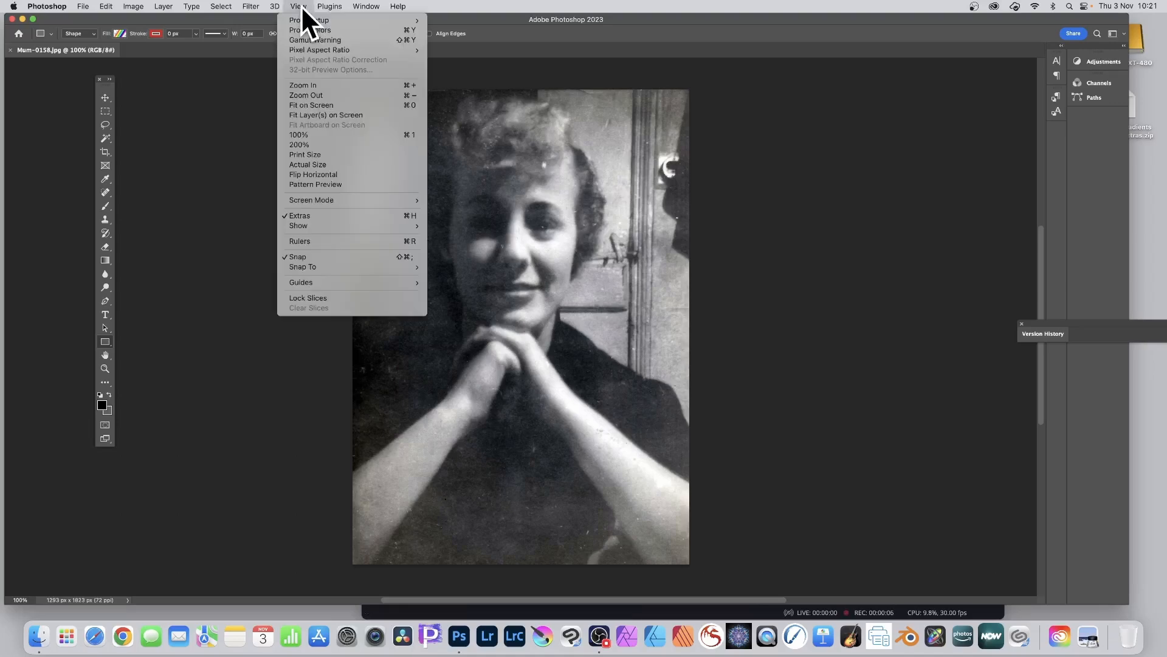
mouse_move(298, 257)
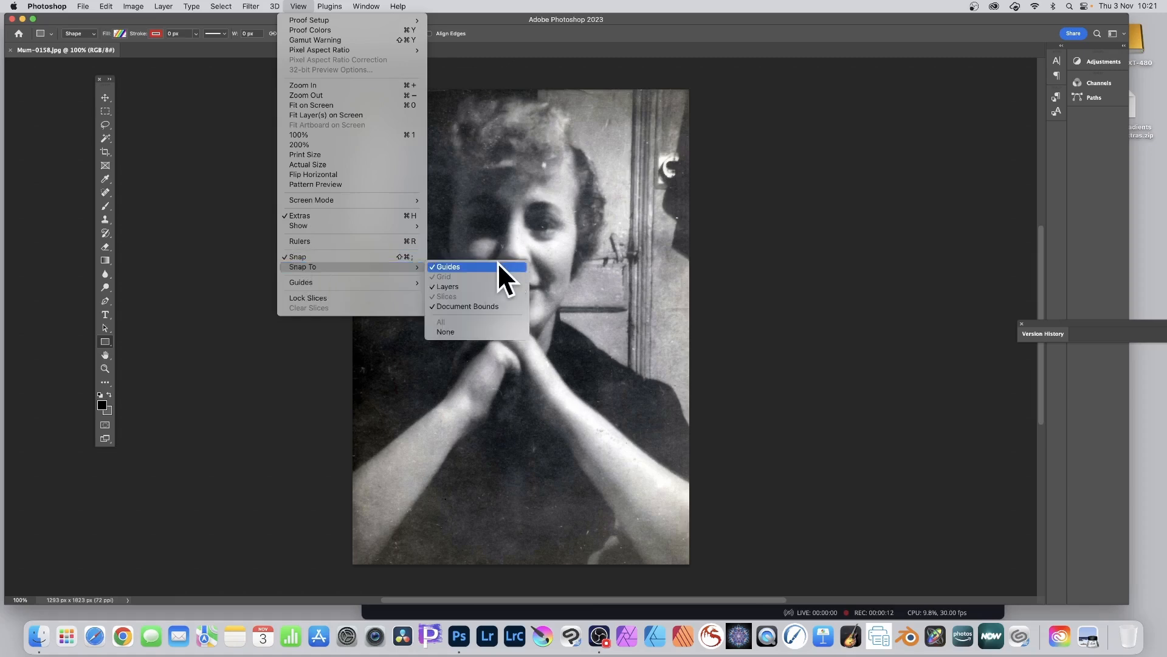
mouse_move(537, 339)
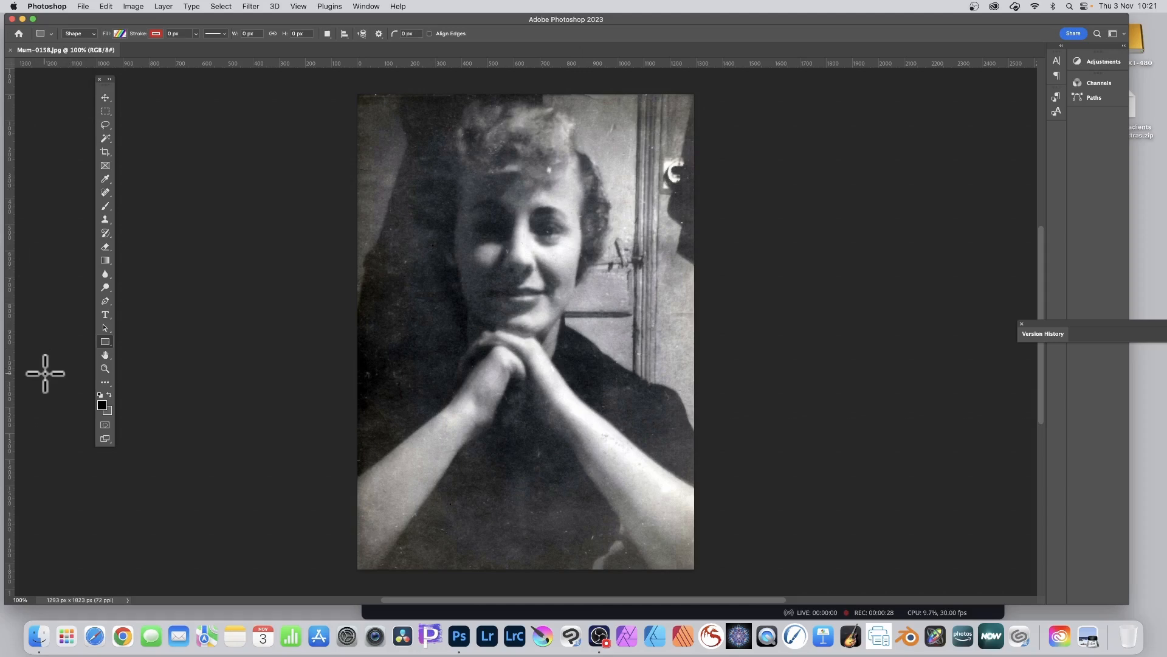
mouse_move(19, 253)
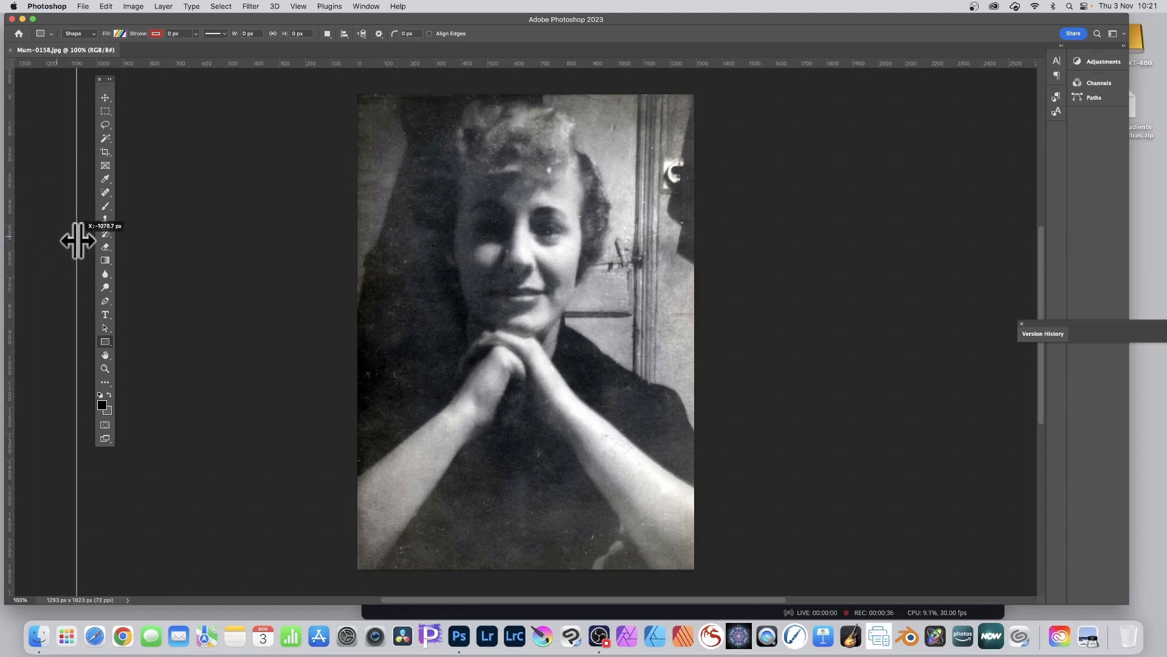
Drag a vertical guide from the left ruler and drop it at the photo's horizontal centre
drag(76, 242, 236, 259)
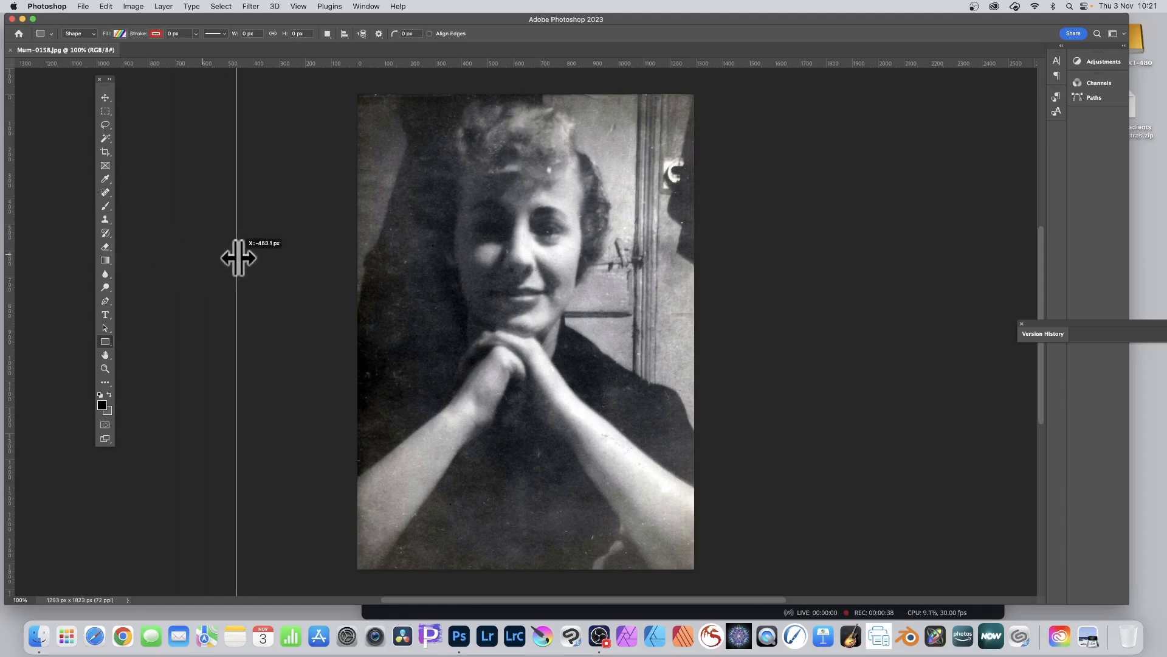
drag(238, 257, 414, 270)
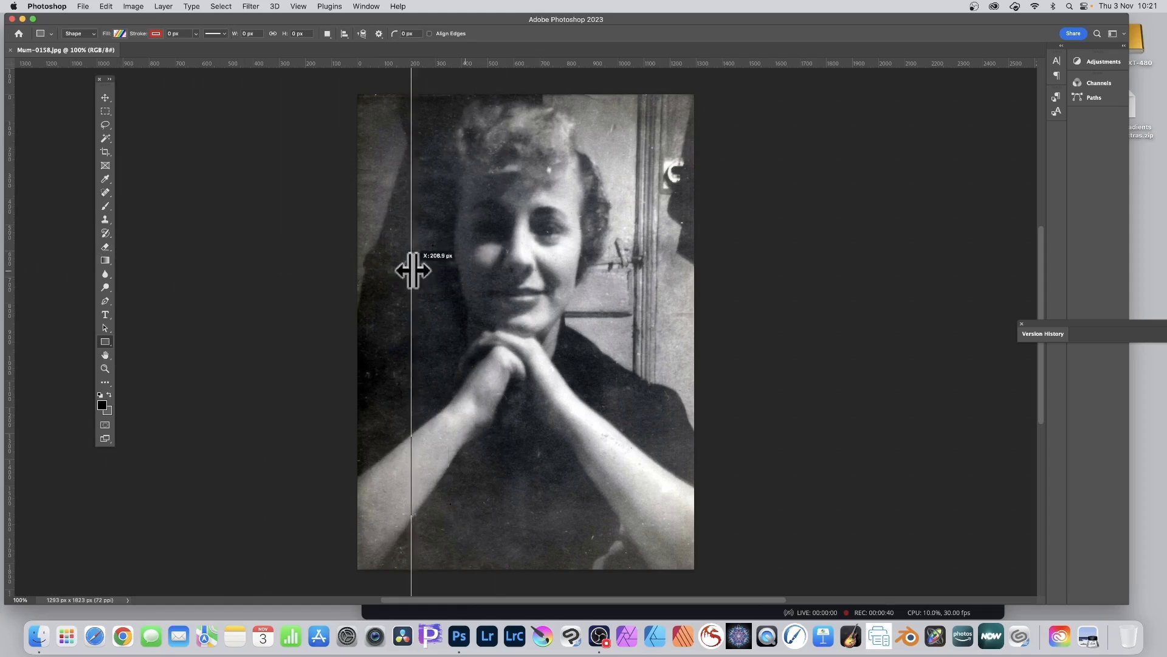
drag(413, 270, 421, 294)
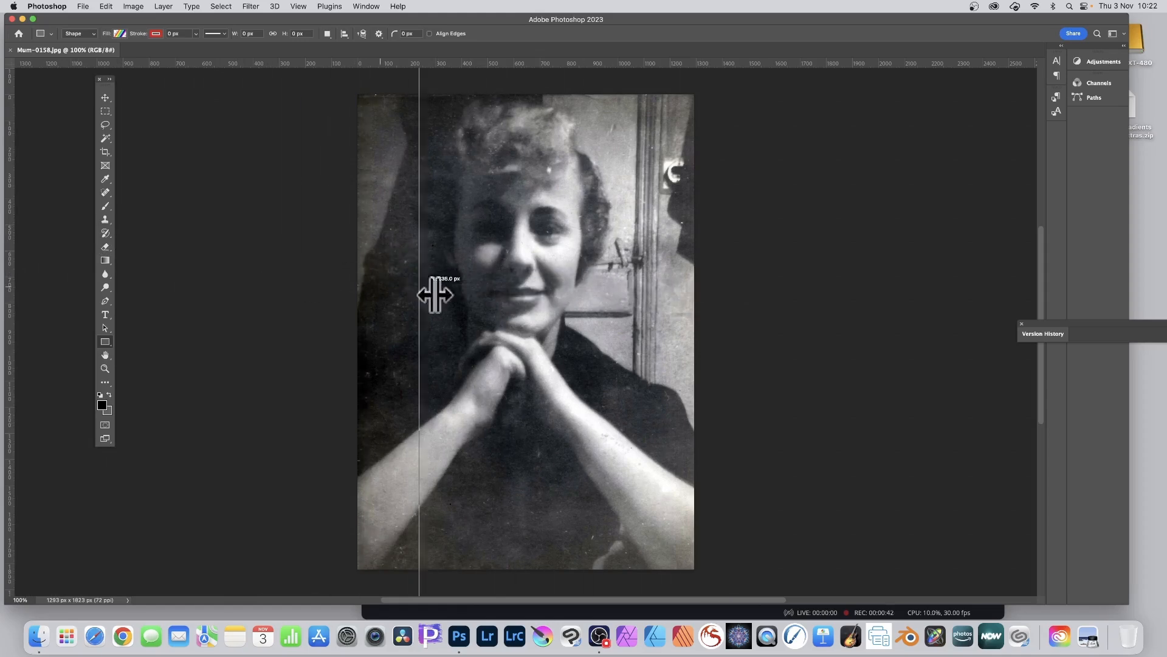
drag(421, 295, 527, 301)
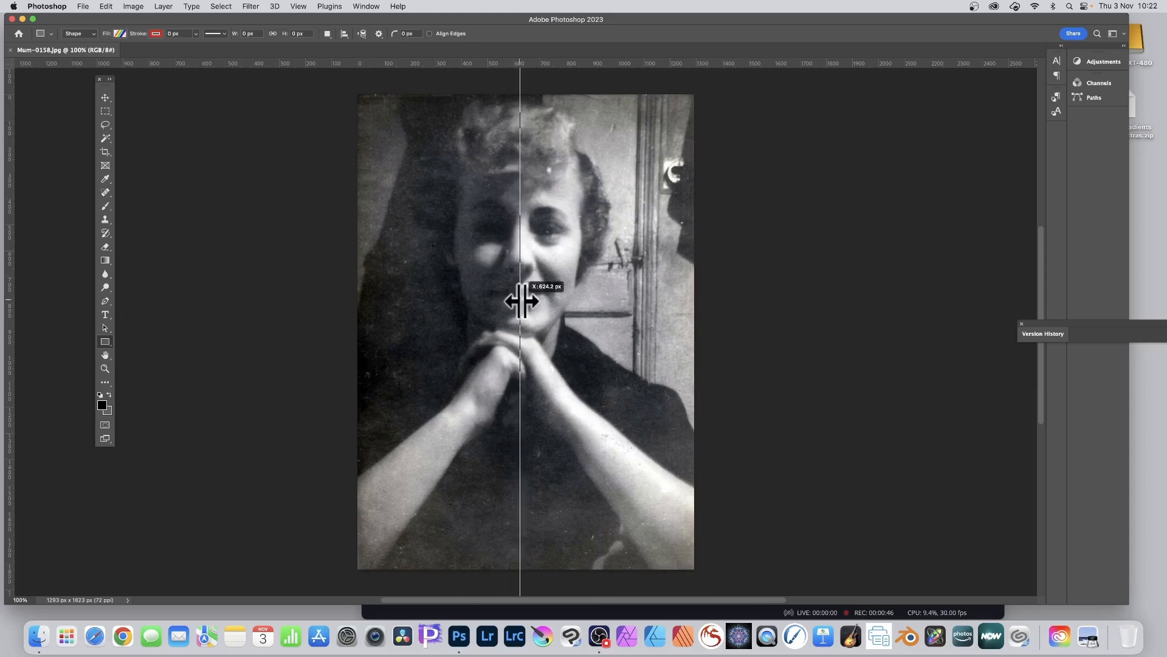
drag(521, 302, 527, 301)
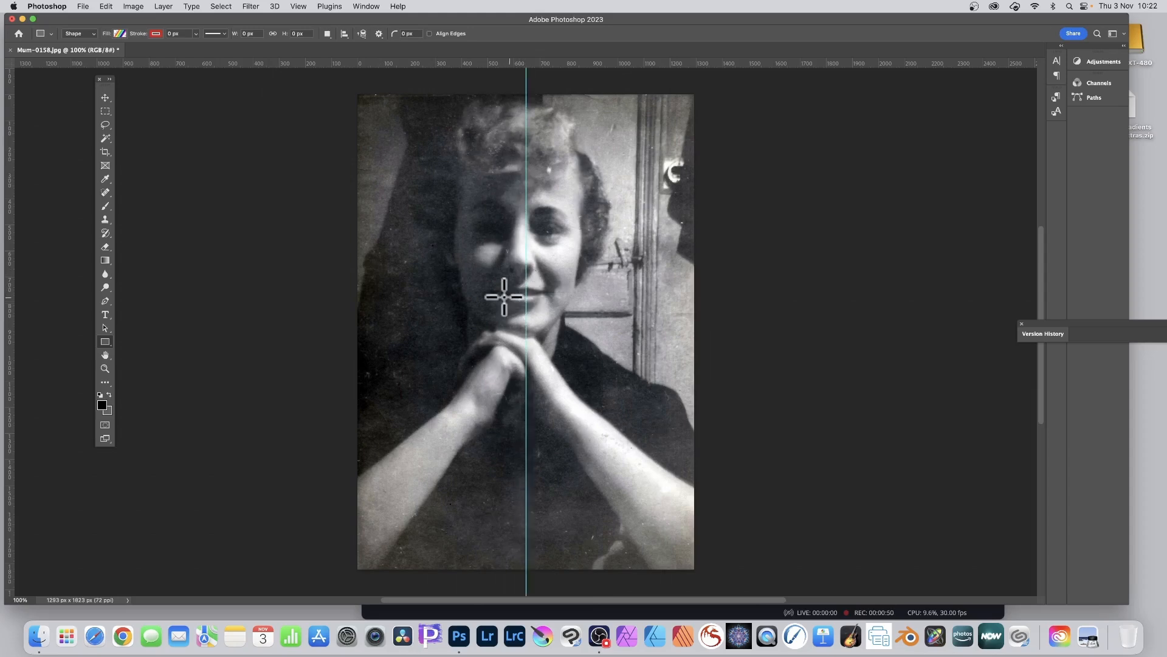
mouse_move(480, 289)
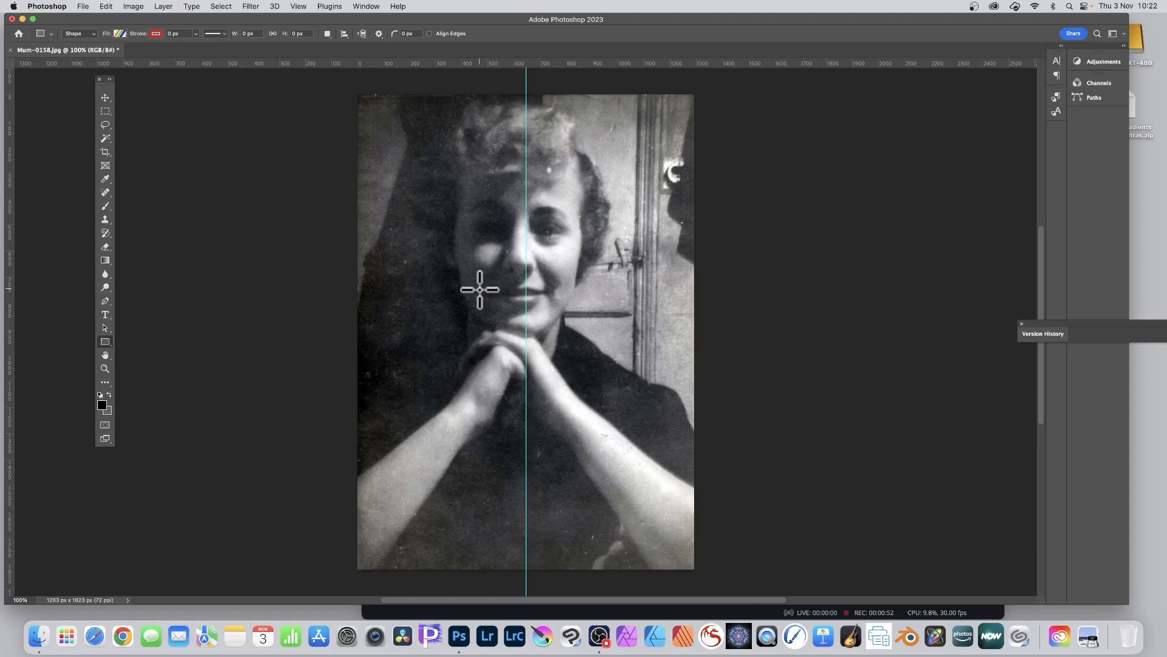
mouse_move(485, 75)
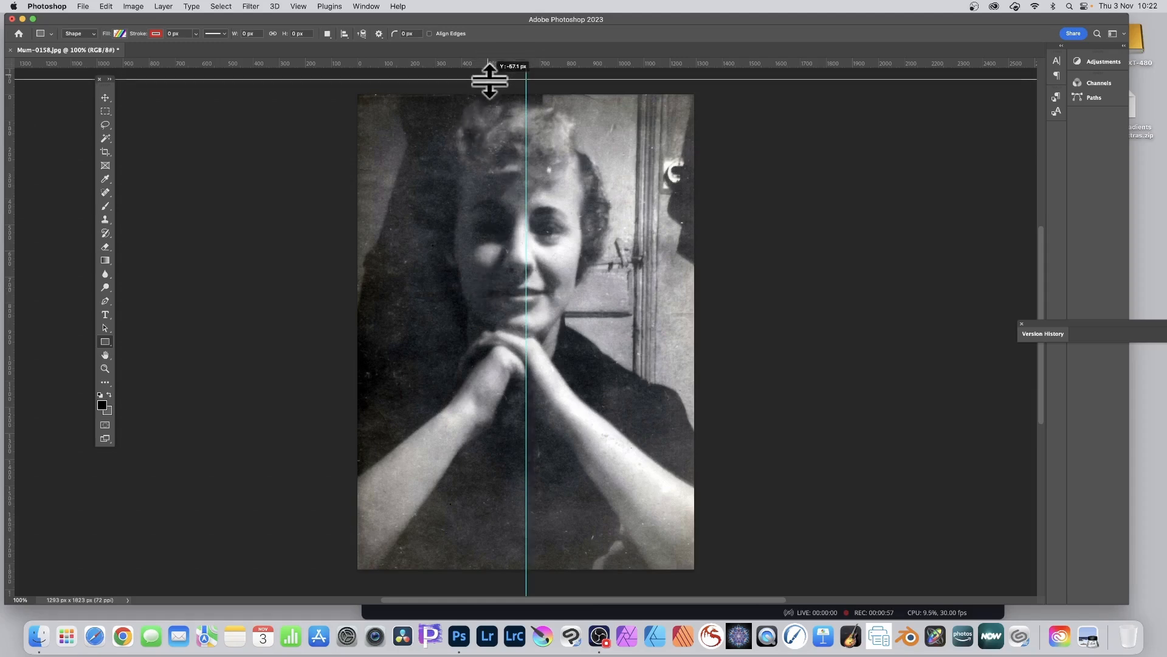
Drag a horizontal guide from the top ruler and snap it to the photo's vertical centre
drag(489, 80, 486, 218)
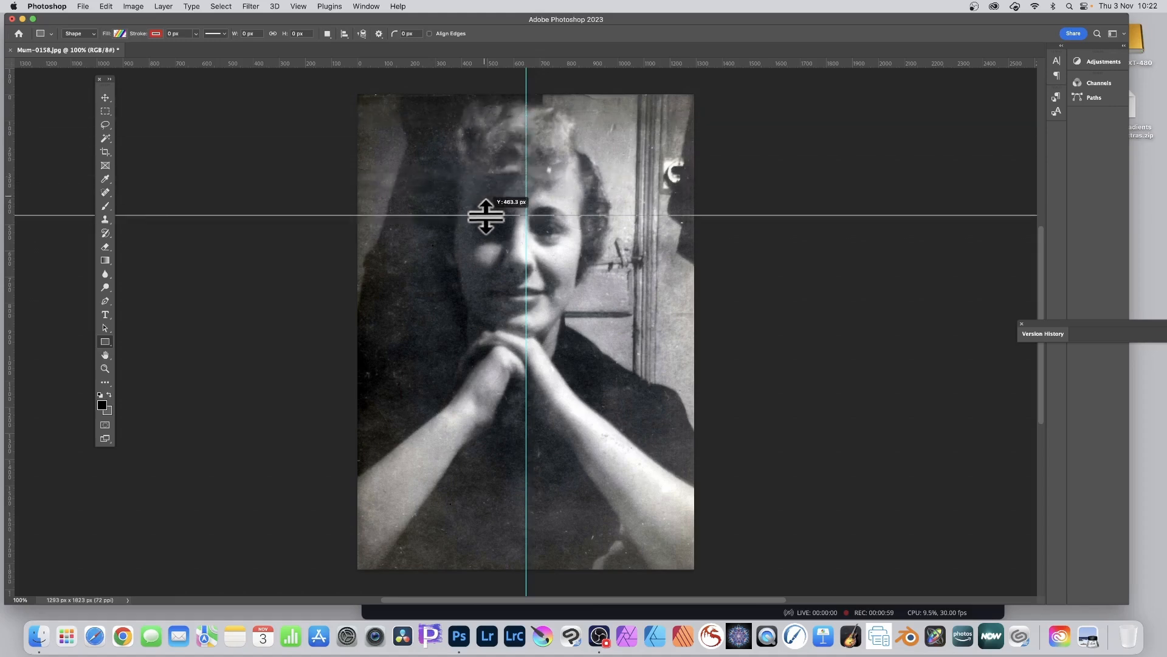
drag(485, 215, 484, 346)
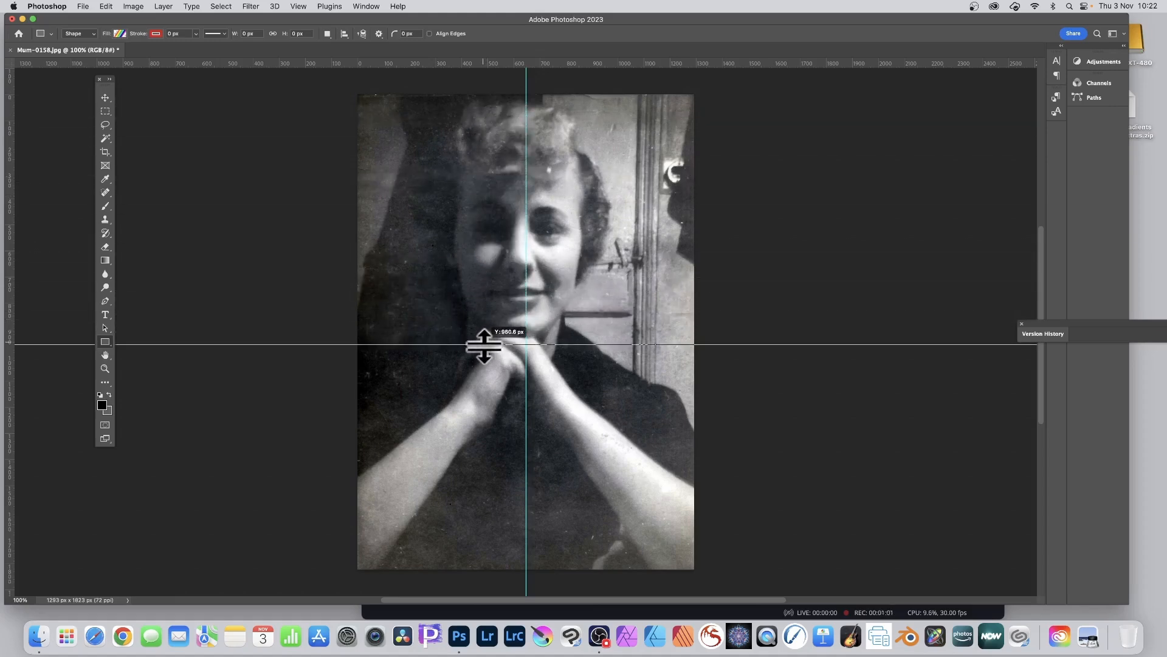
drag(484, 346, 488, 328)
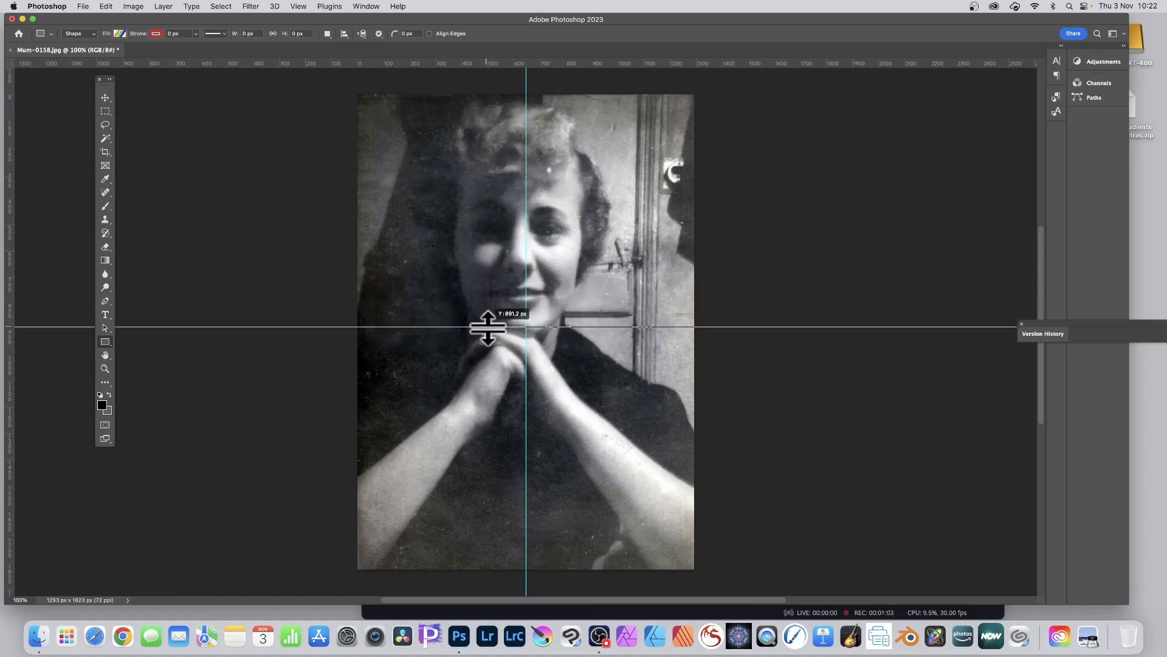
drag(489, 328, 489, 197)
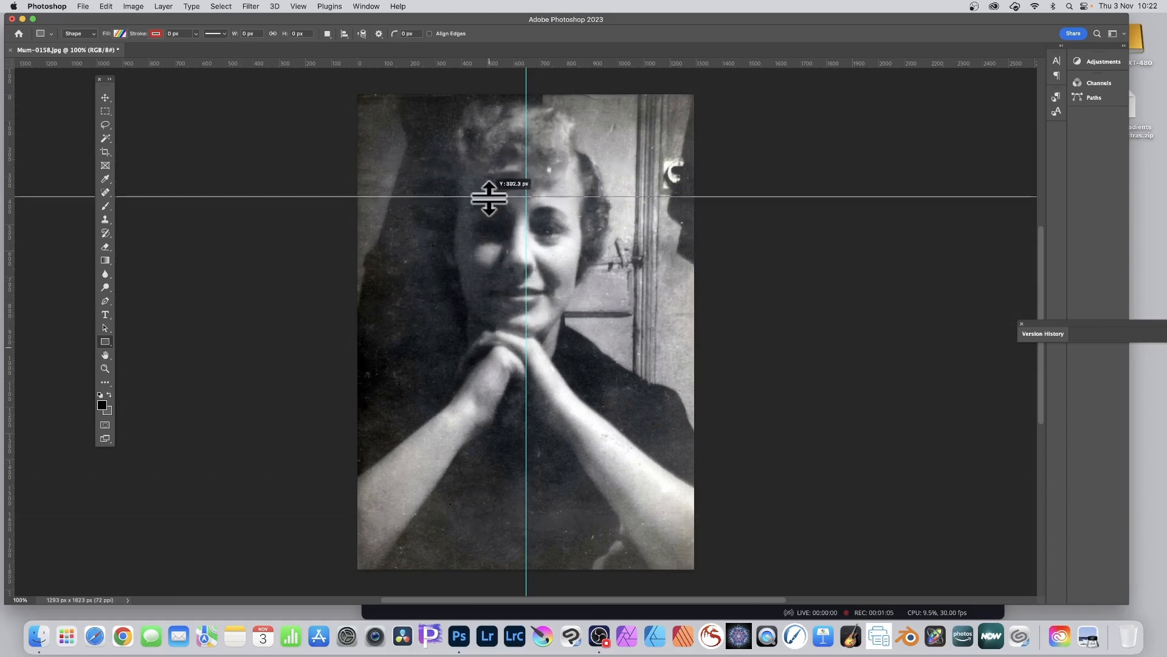
drag(489, 198, 472, 318)
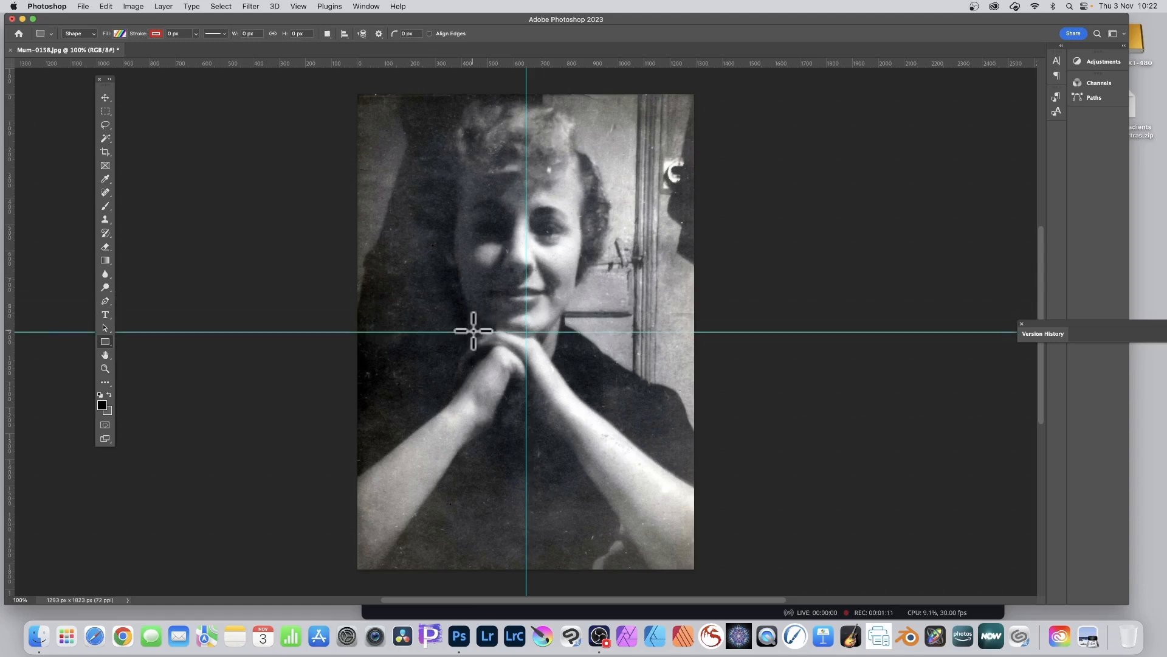
mouse_move(557, 193)
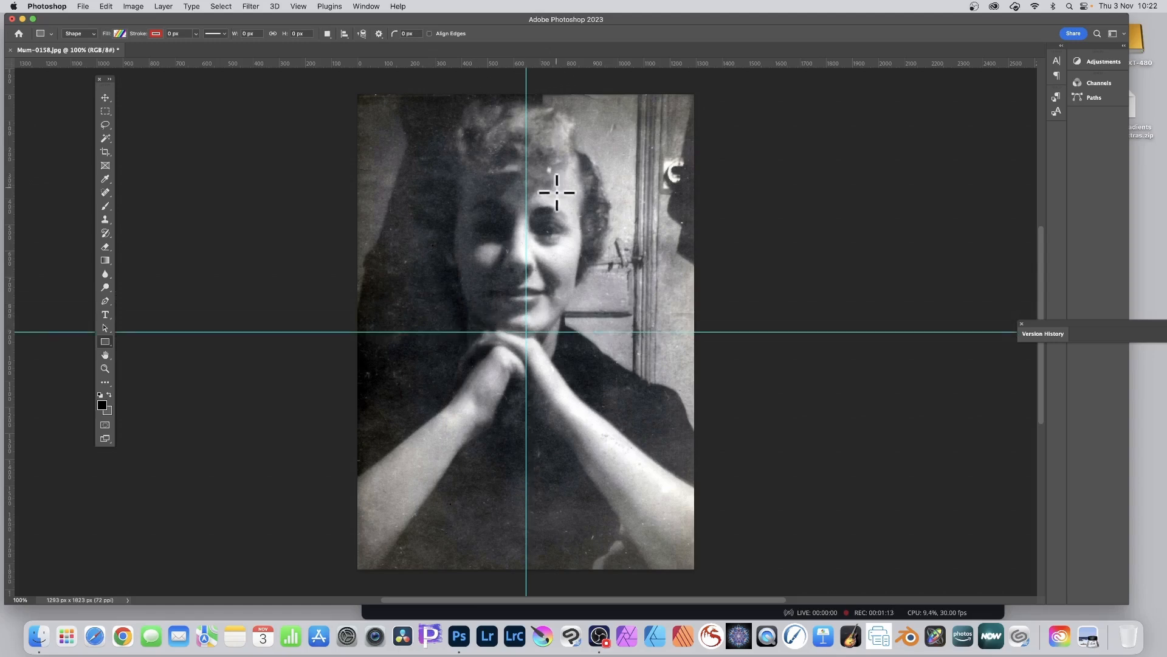
mouse_move(554, 195)
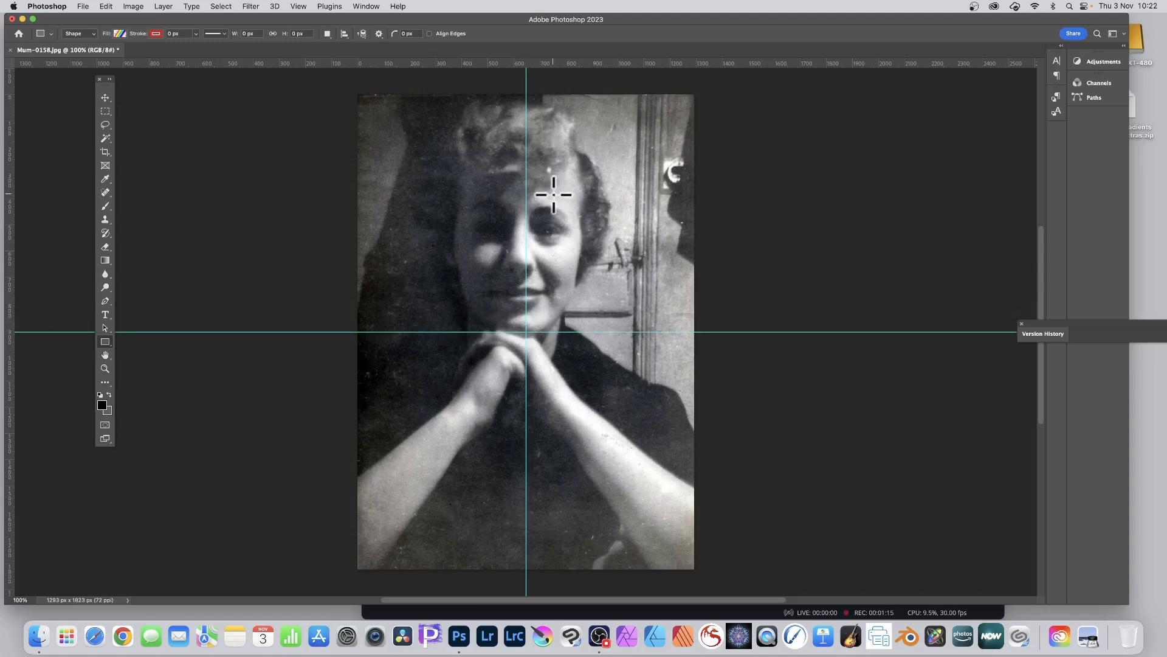